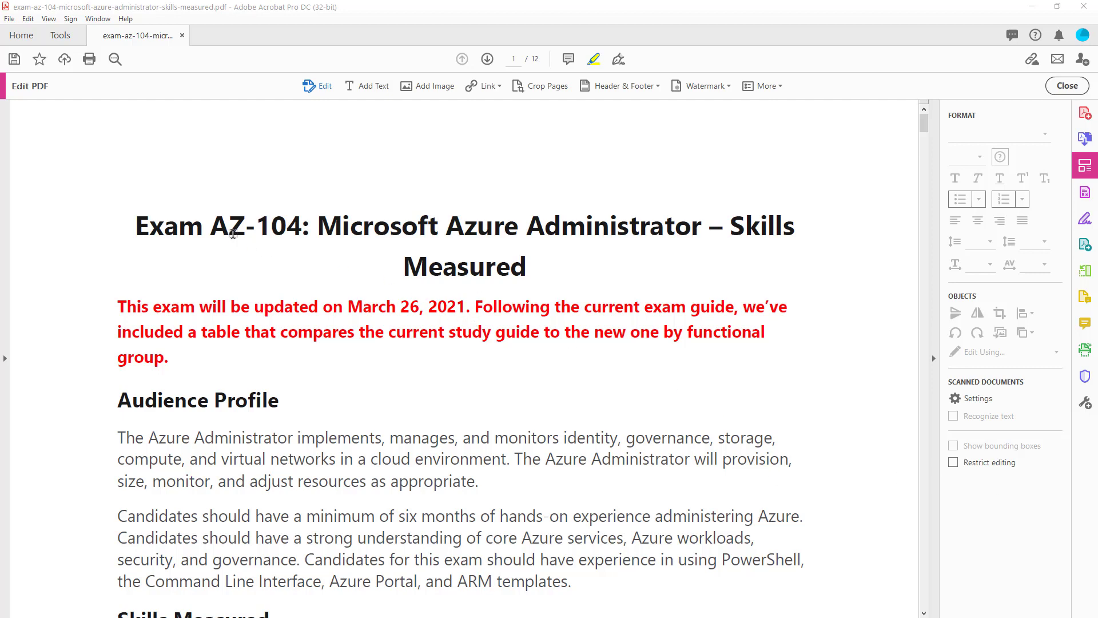
Highlight 'AZ-104: Microsoft Azure Administrator' in the title and select the March 26, 2021 date
drag(209, 227, 439, 226)
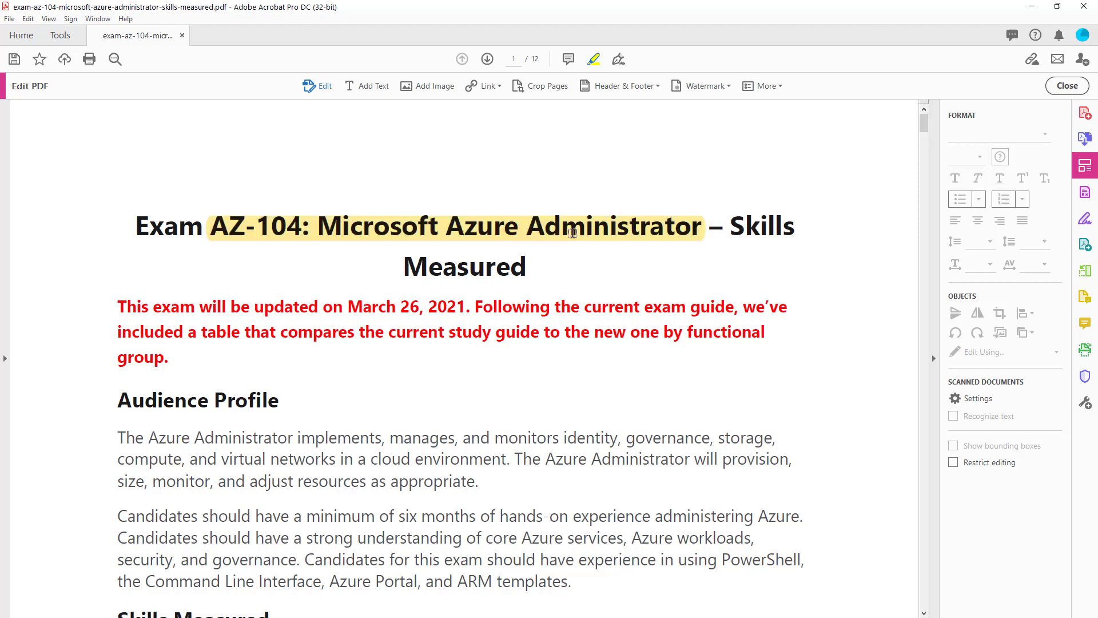
double_click(365, 306)
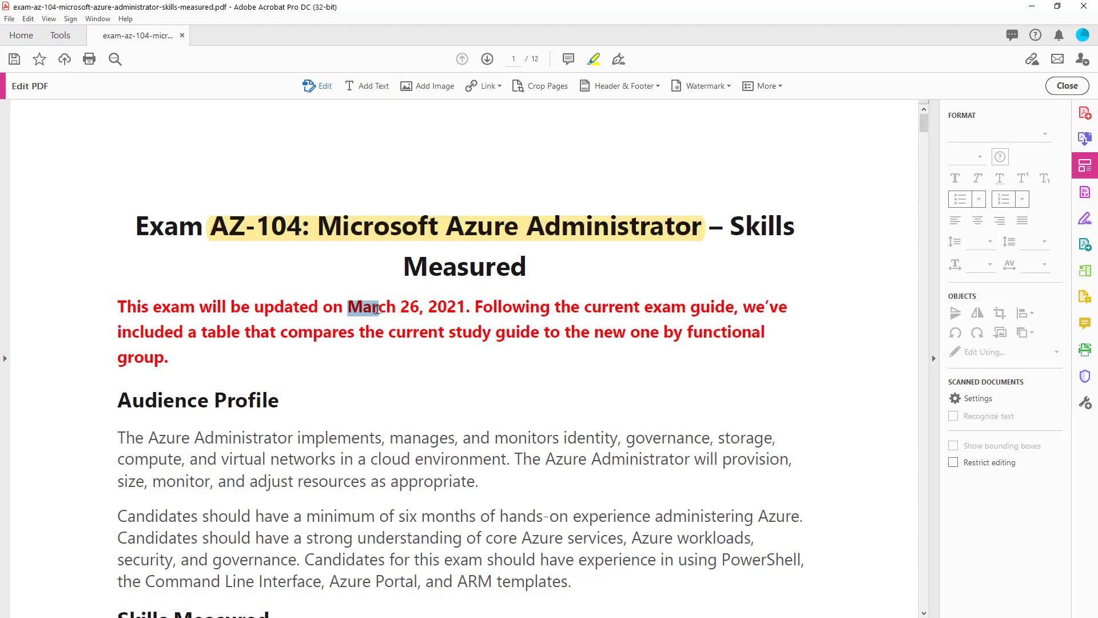
drag(357, 307, 462, 307)
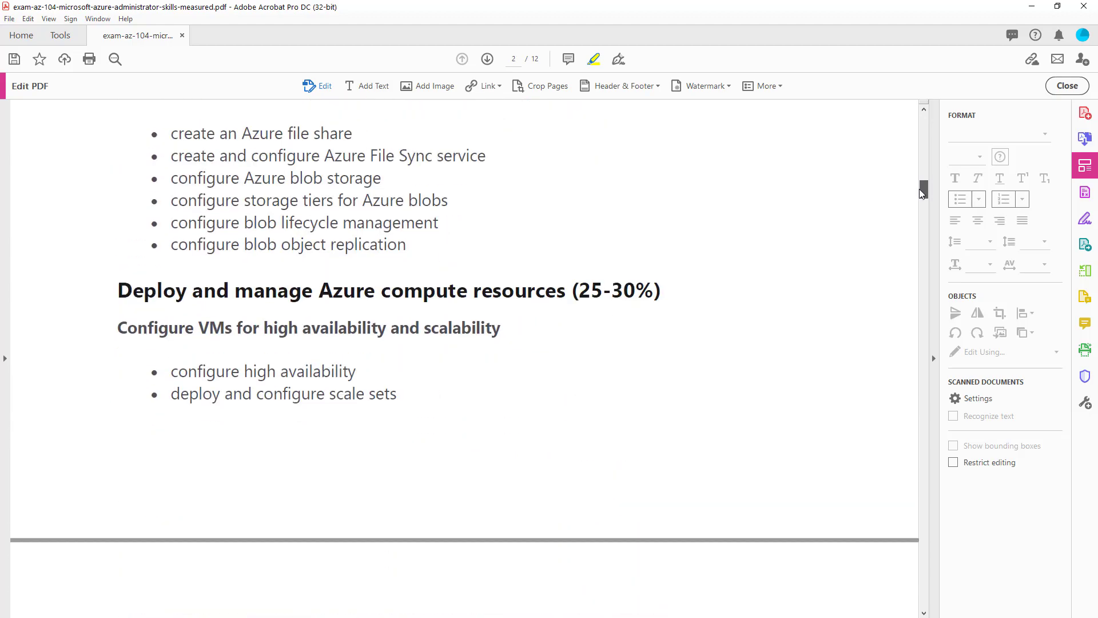
Scroll through pages 3–5 to page 6's identity and governance comparison table
scroll(down, 3)
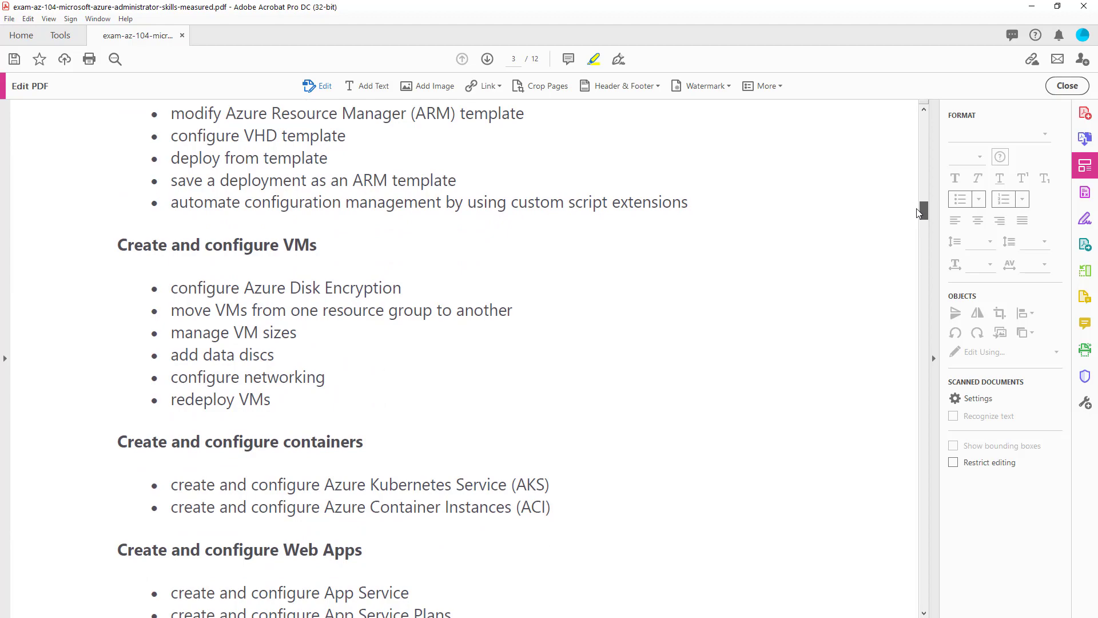
scroll(down, 3)
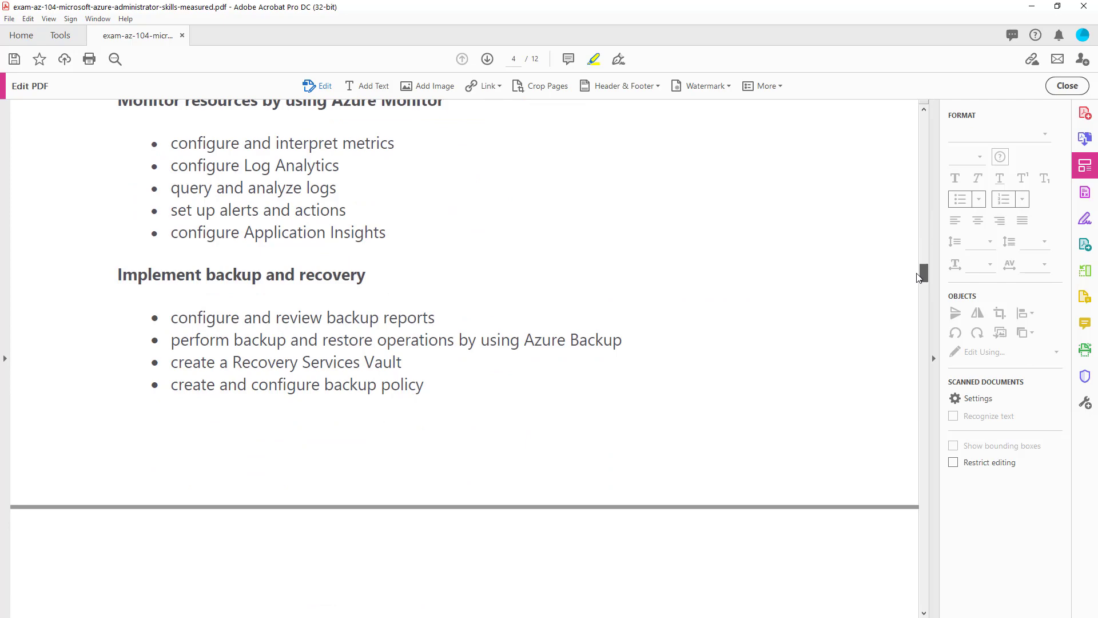
scroll(down, 3)
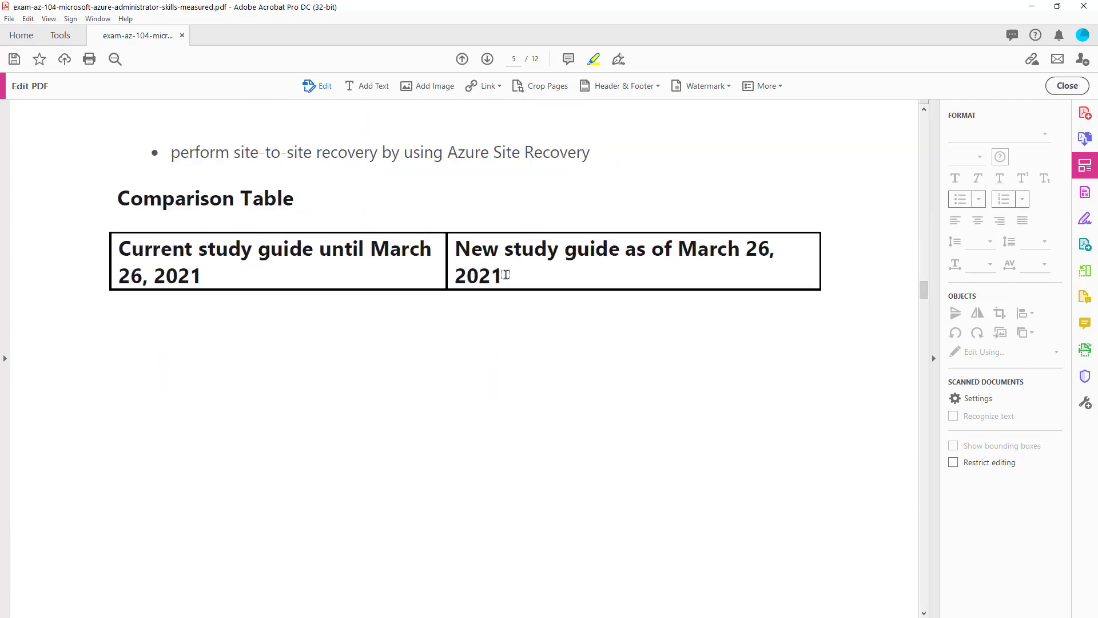
scroll(down, 3)
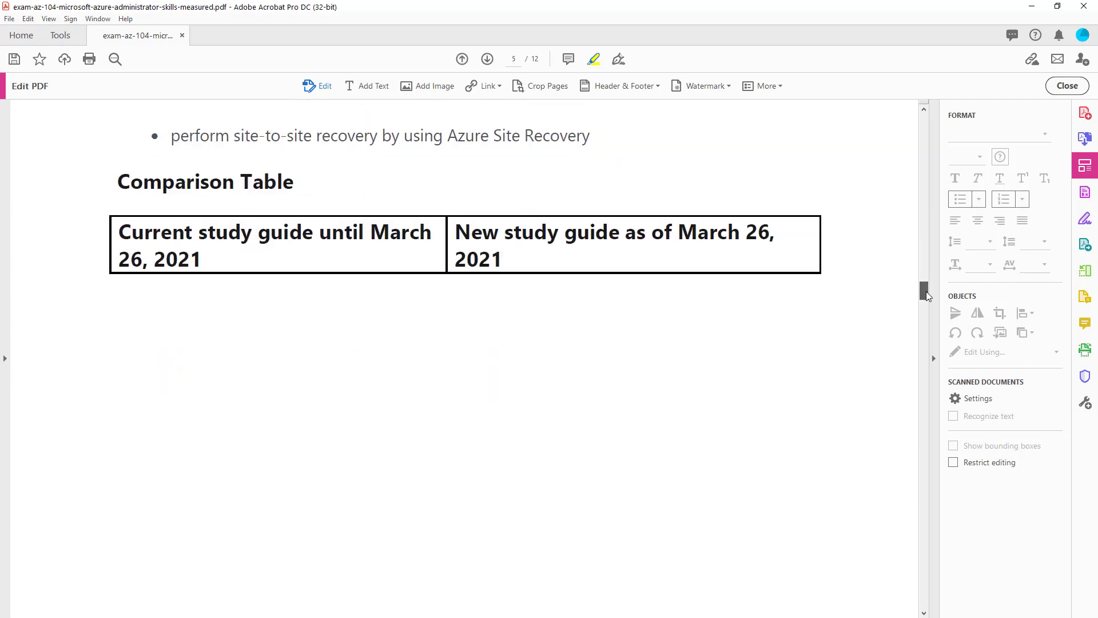
scroll(down, 3)
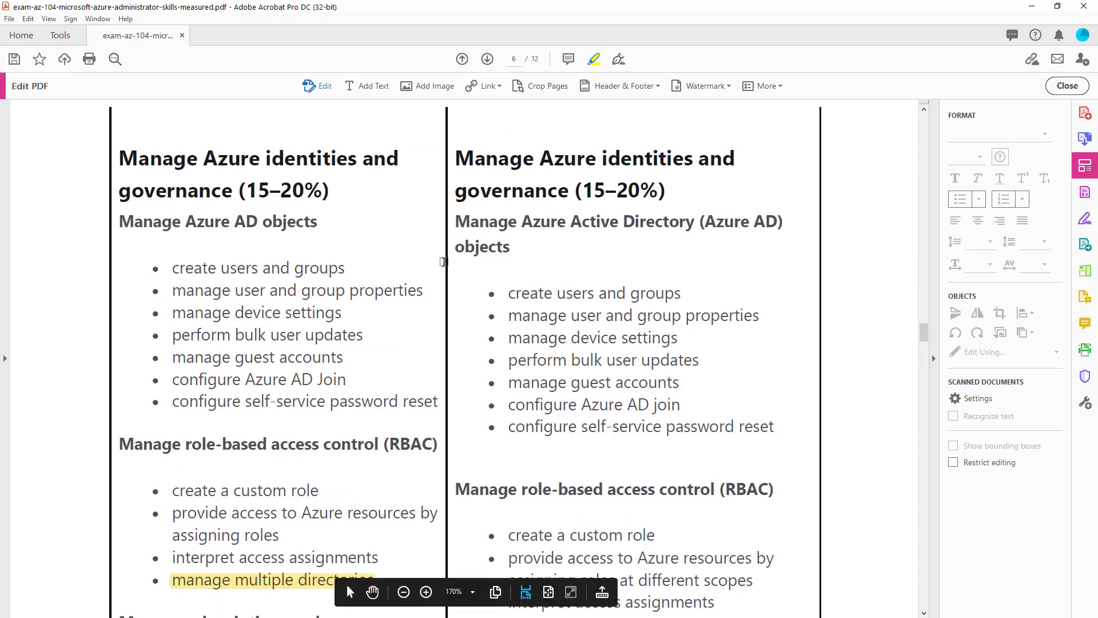
Scroll past the subscriptions and governance rows toward page 7's storage objectives
scroll(down, 3)
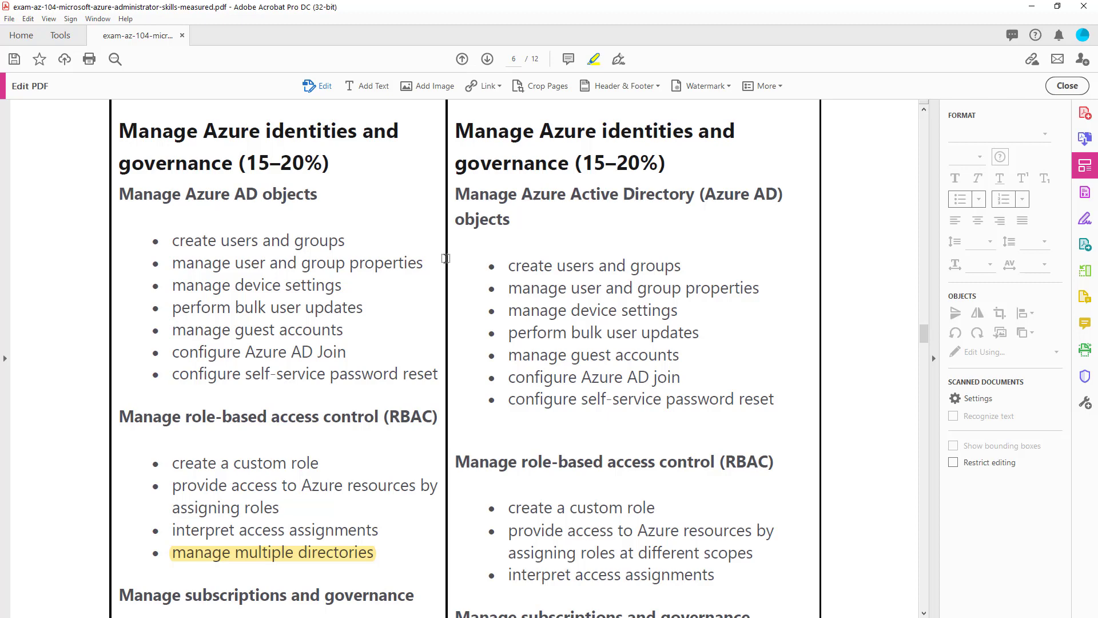
mouse_move(796, 309)
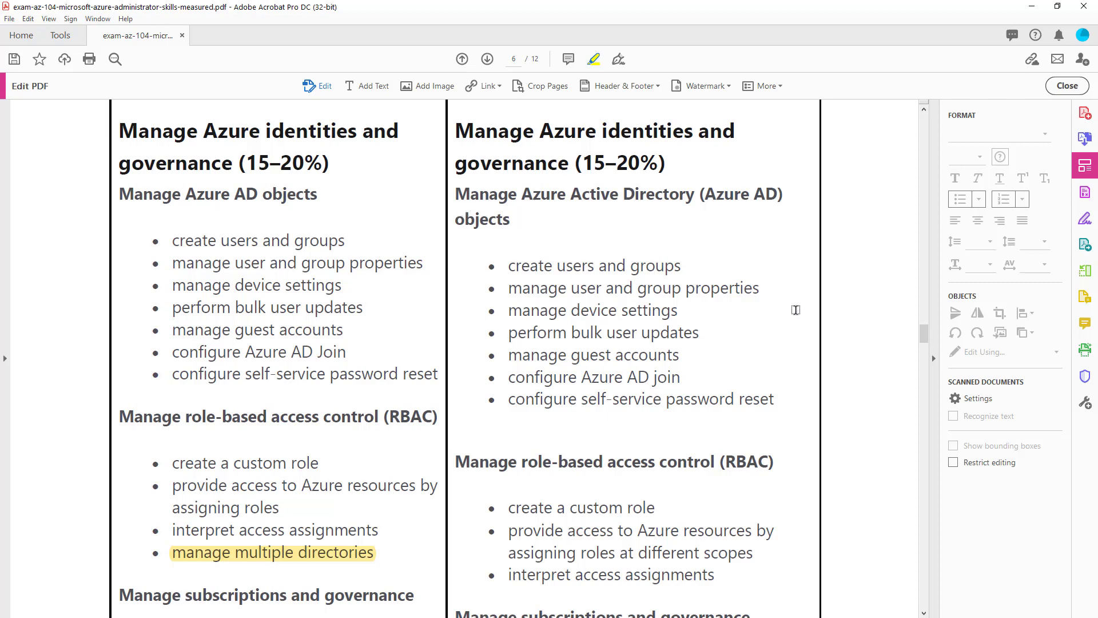
scroll(down, 3)
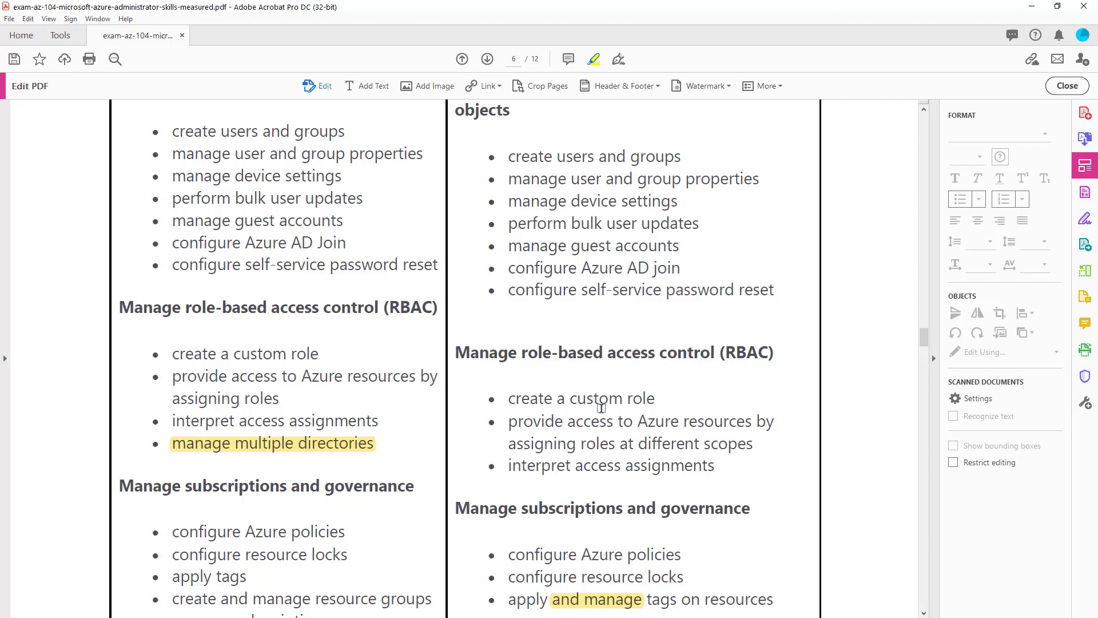
mouse_move(580, 421)
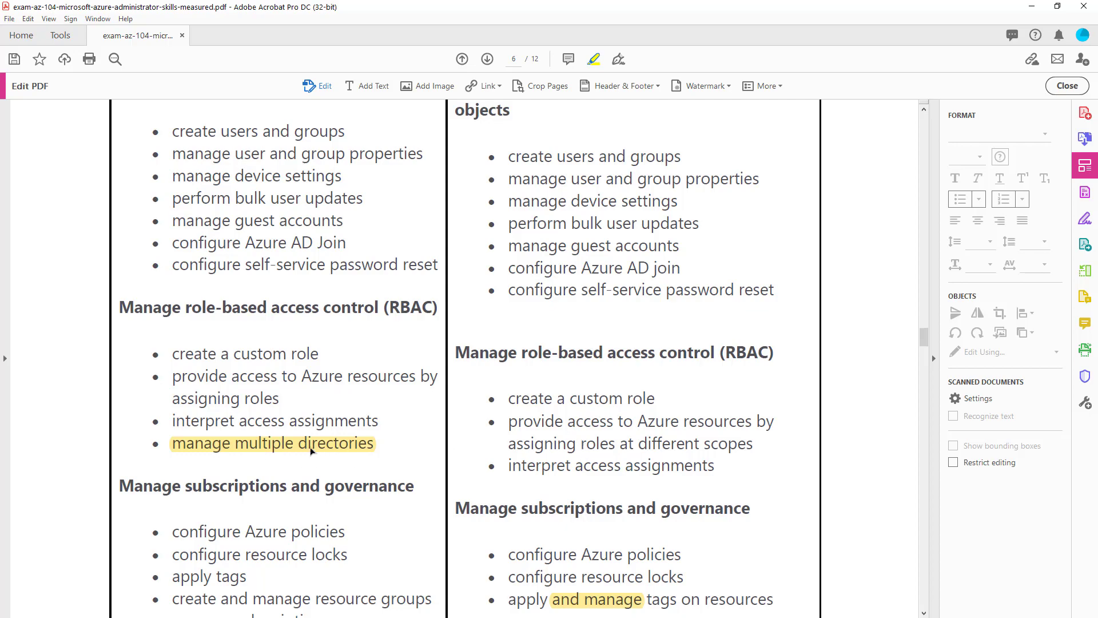
scroll(down, 3)
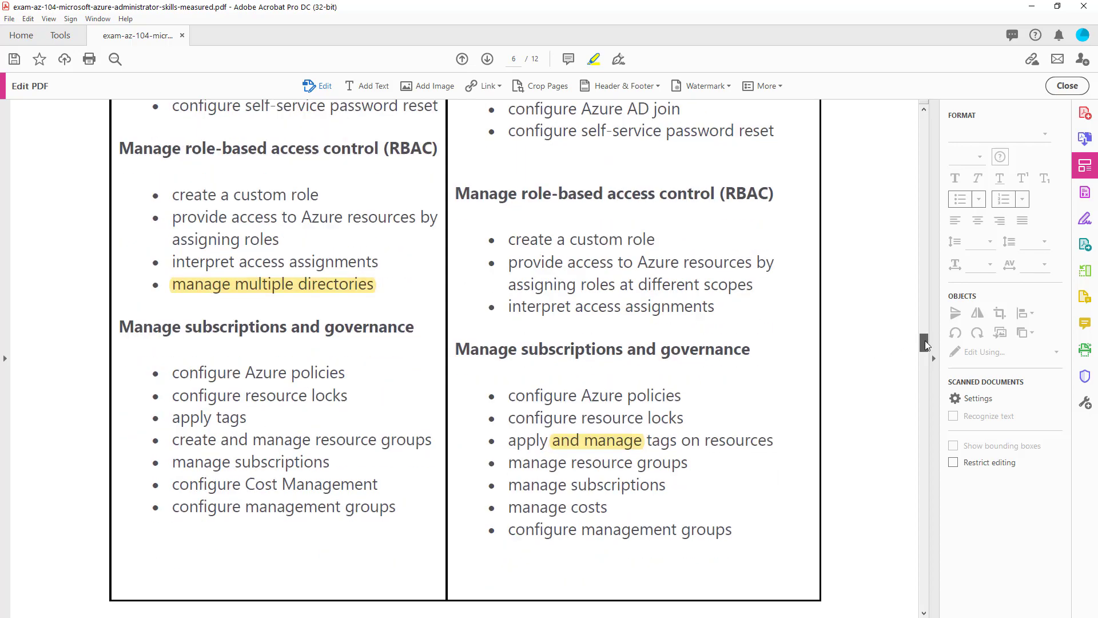
scroll(down, 3)
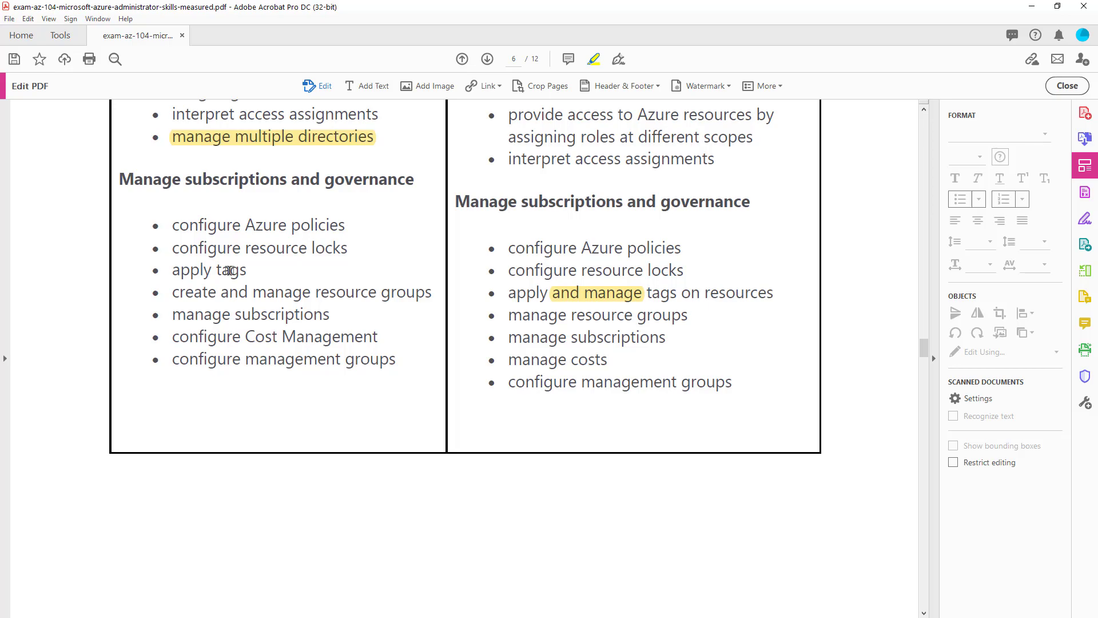
mouse_move(908, 329)
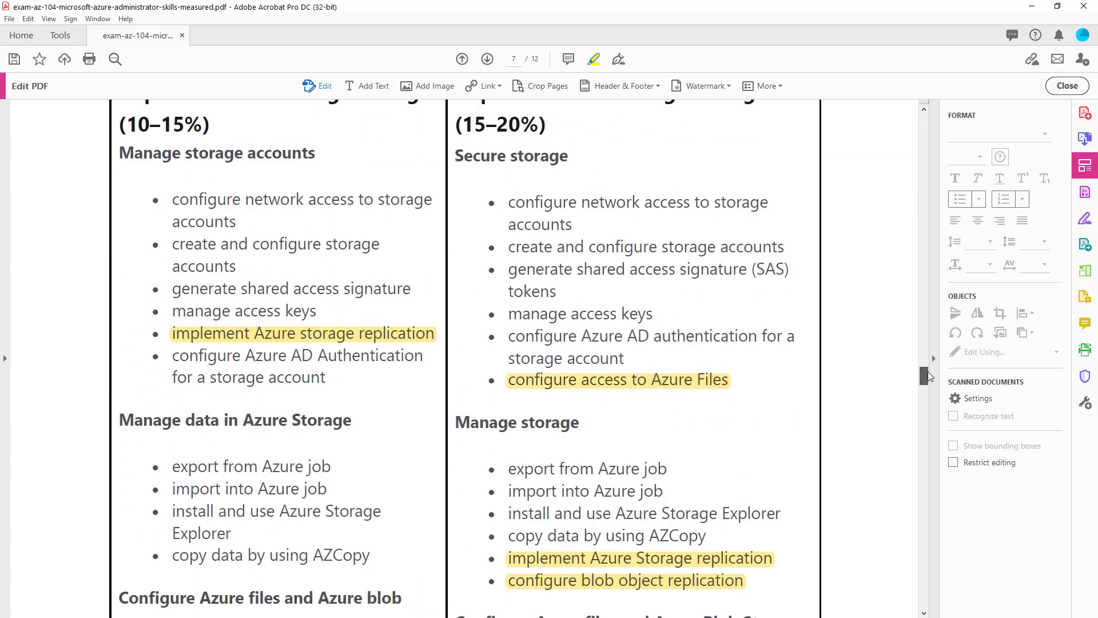
Scroll from page 7 to page 8's VM high availability and scale set objectives
scroll(down, 3)
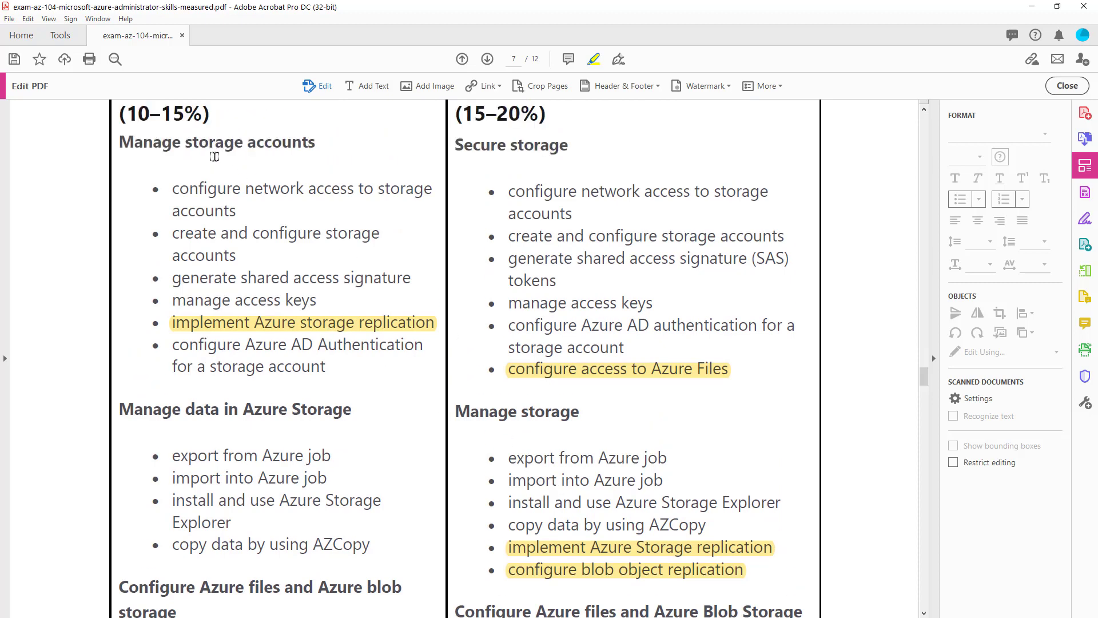
mouse_move(549, 468)
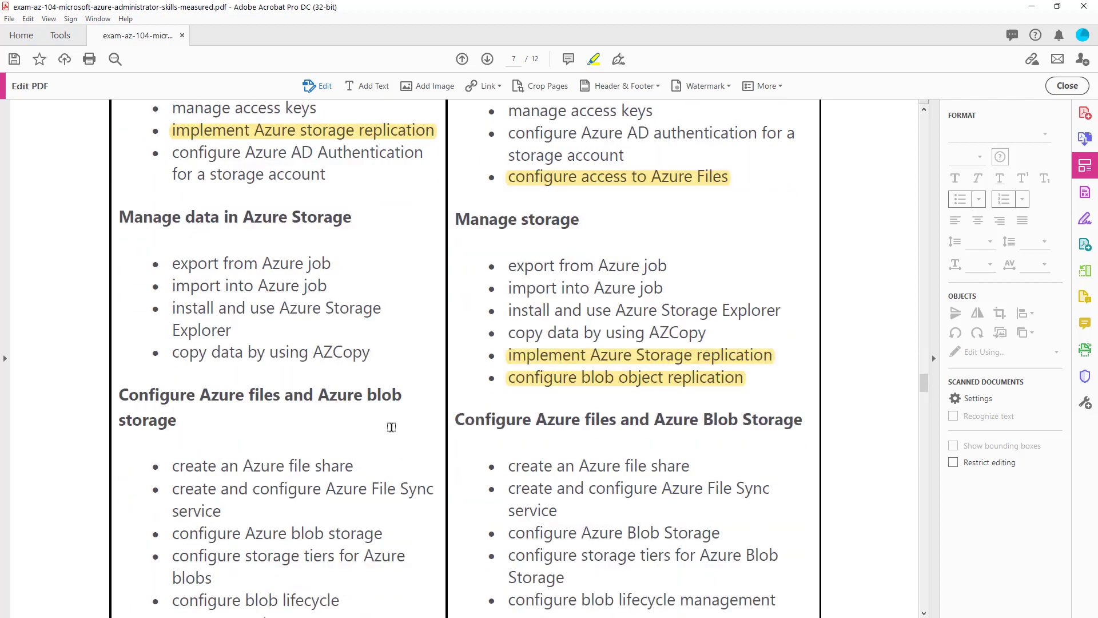
scroll(down, 3)
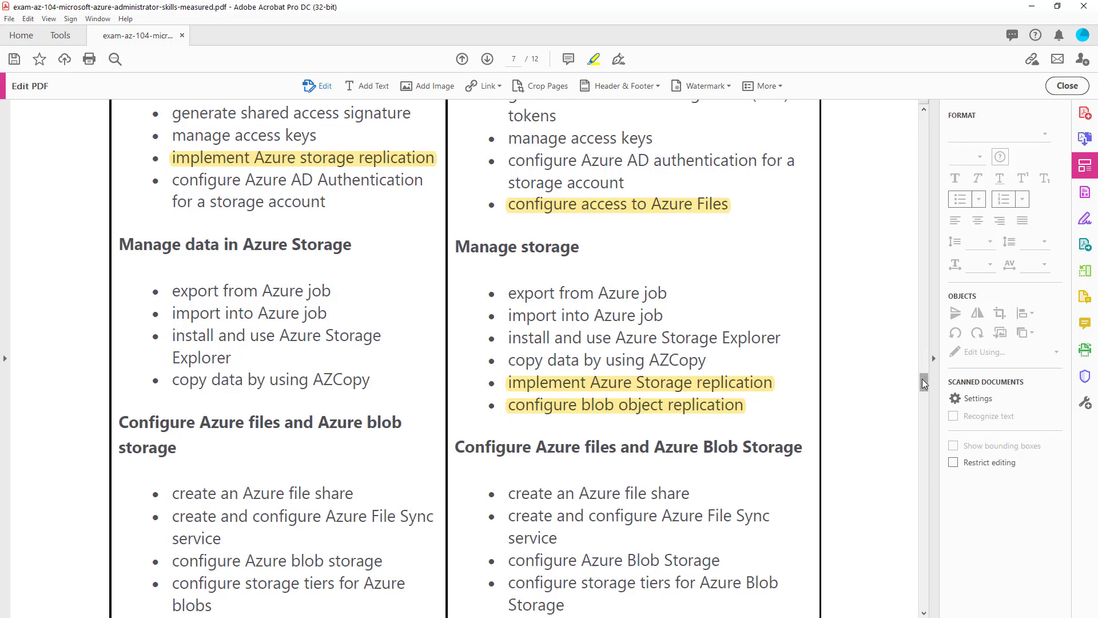
scroll(down, 3)
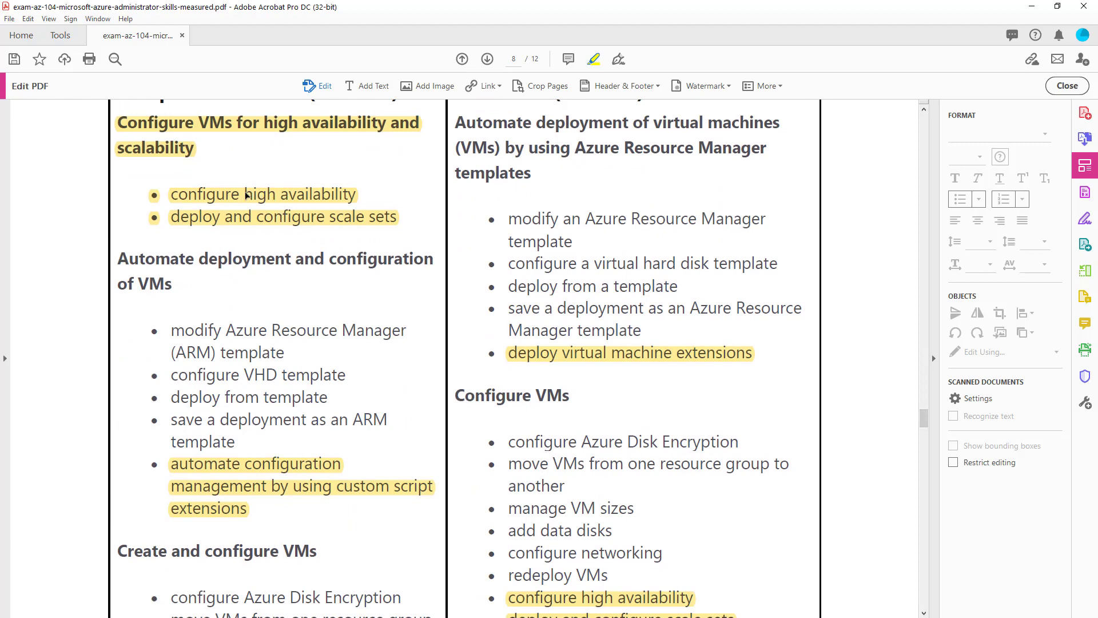
Scroll past the end of page 8 to the App Service rows on page 9
scroll(down, 3)
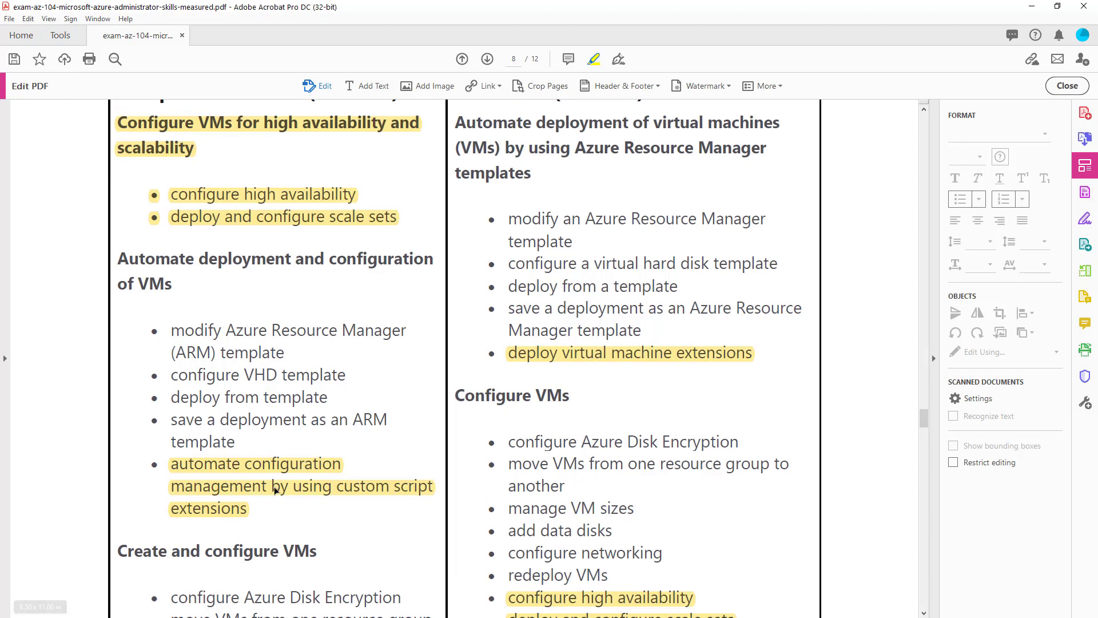
mouse_move(587, 372)
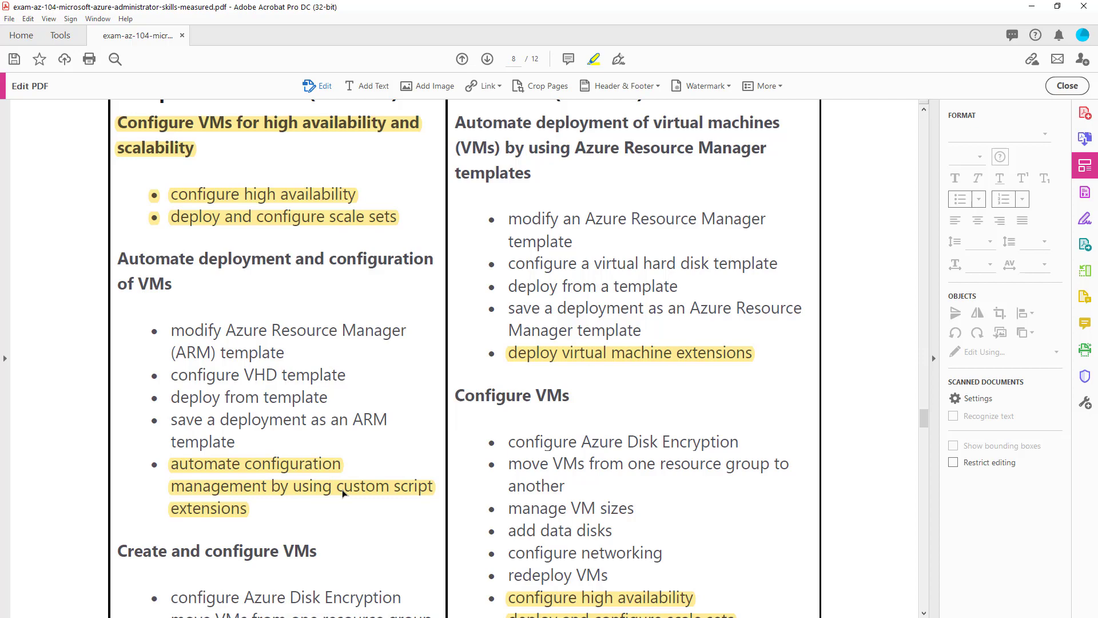
mouse_move(1085, 402)
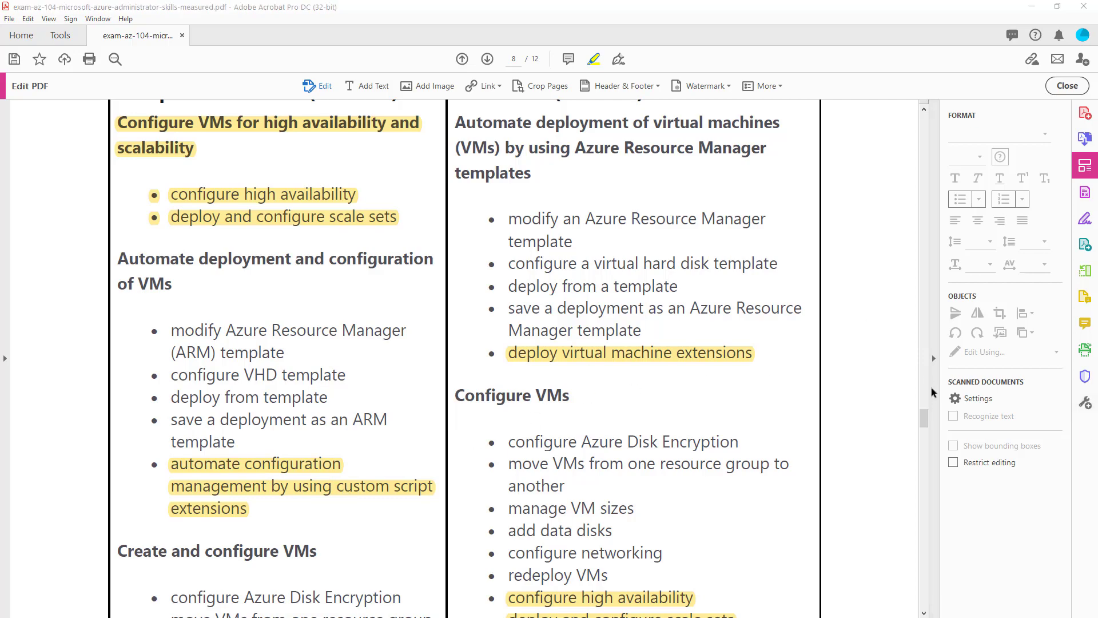
scroll(down, 3)
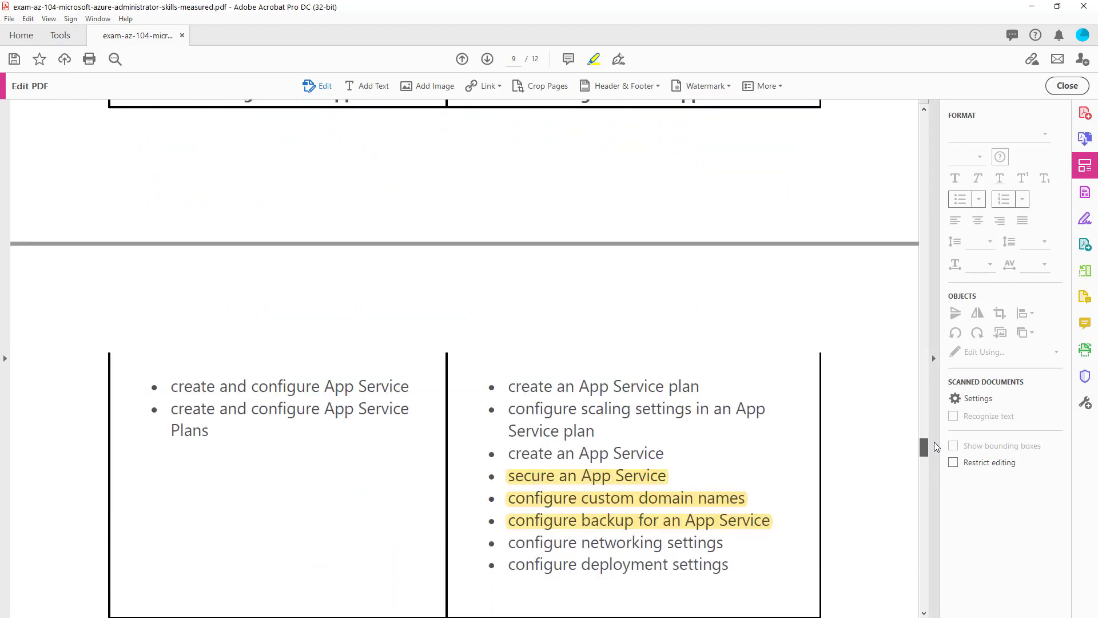
Scroll to page 10's virtual networking objectives with the subnet and private endpoint highlights
scroll(down, 3)
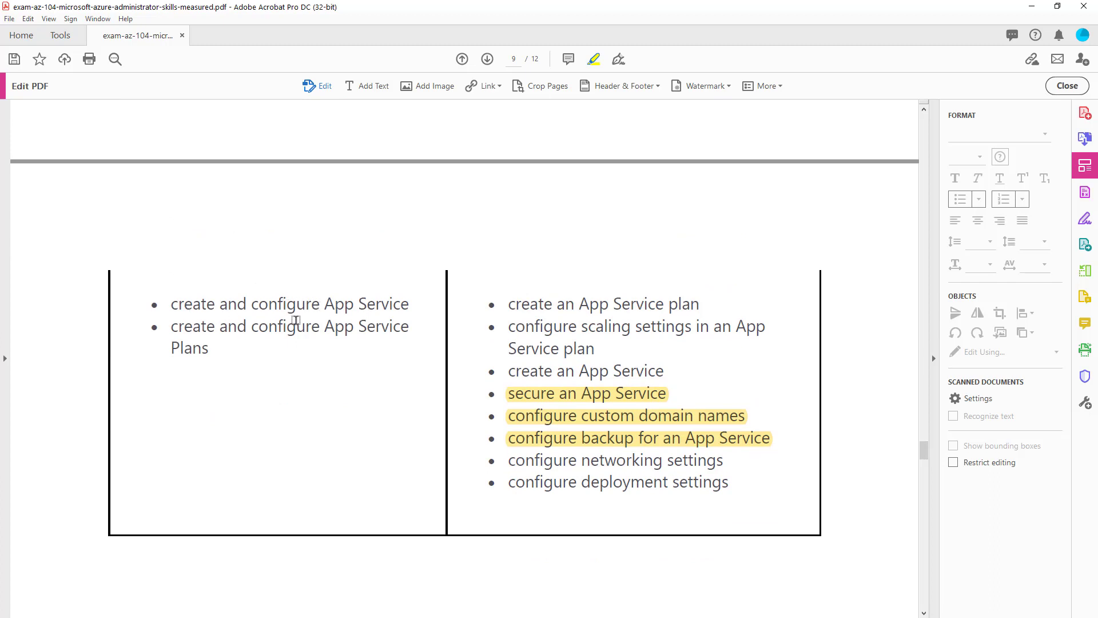
mouse_move(599, 417)
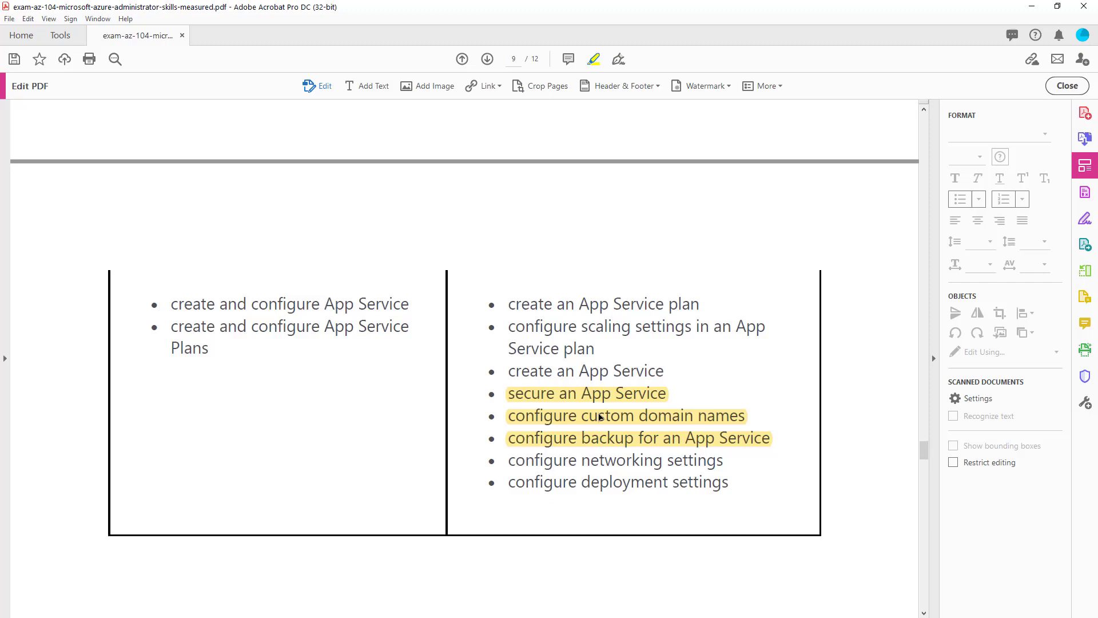
mouse_move(576, 316)
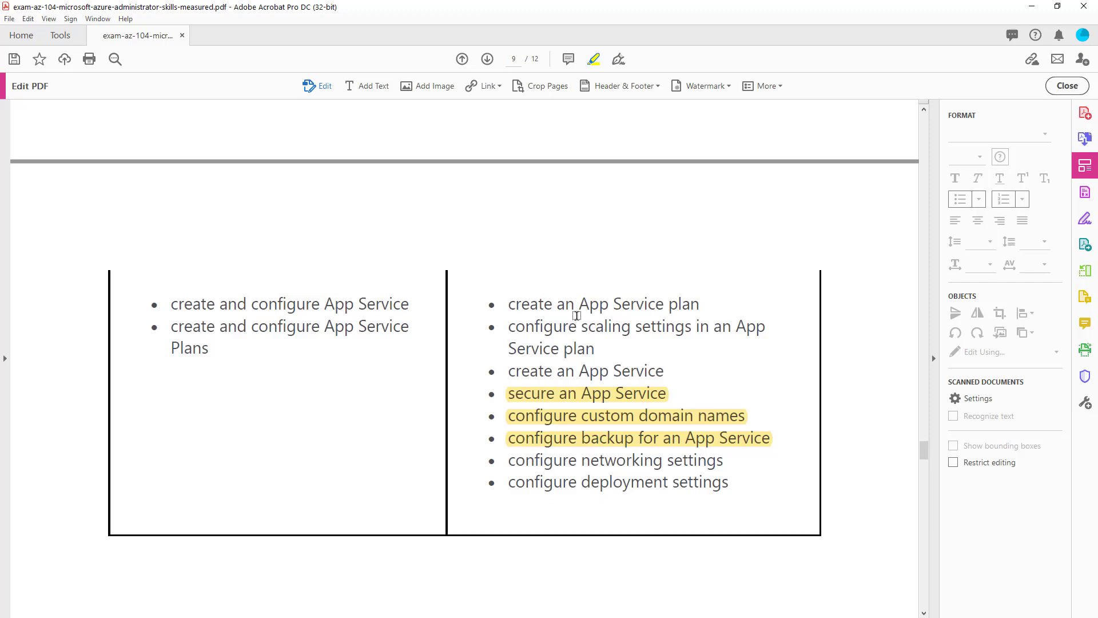
mouse_move(608, 482)
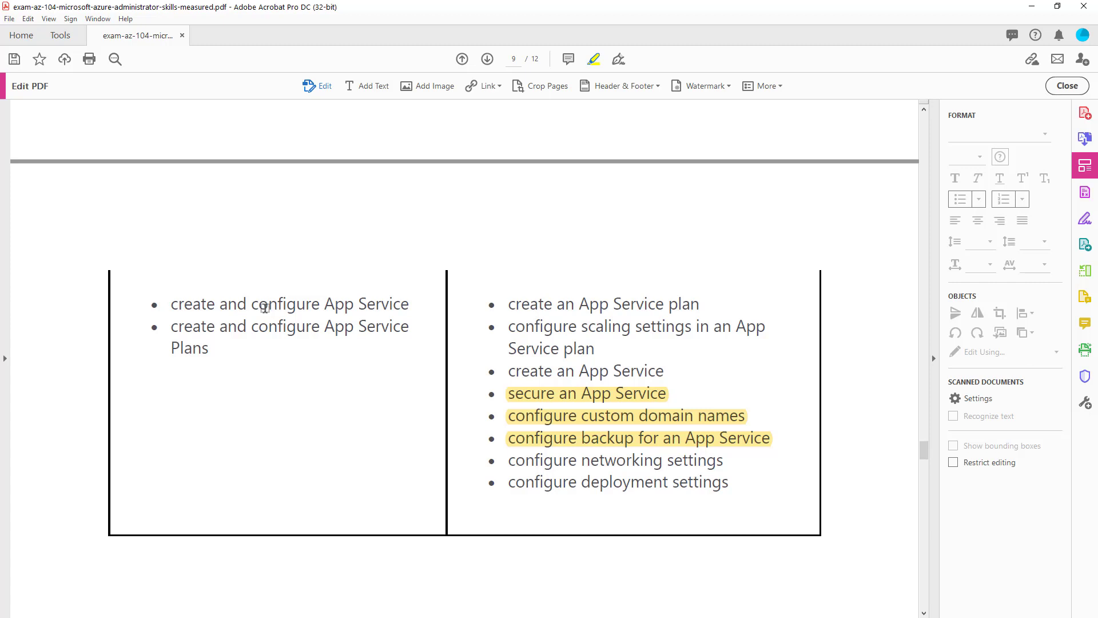
mouse_move(594, 325)
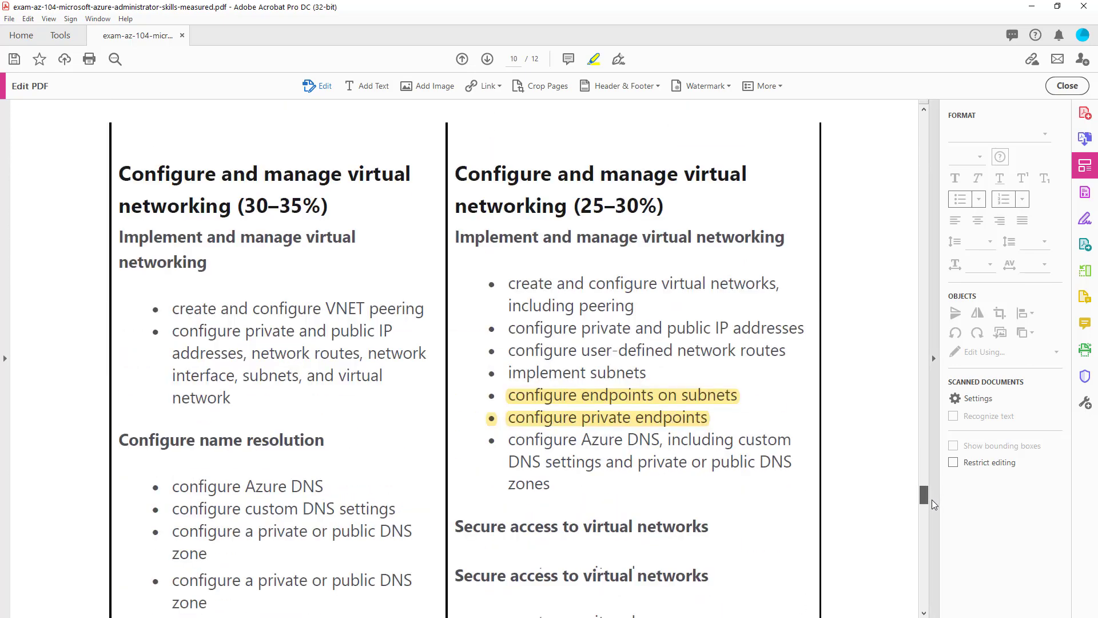
scroll(down, 3)
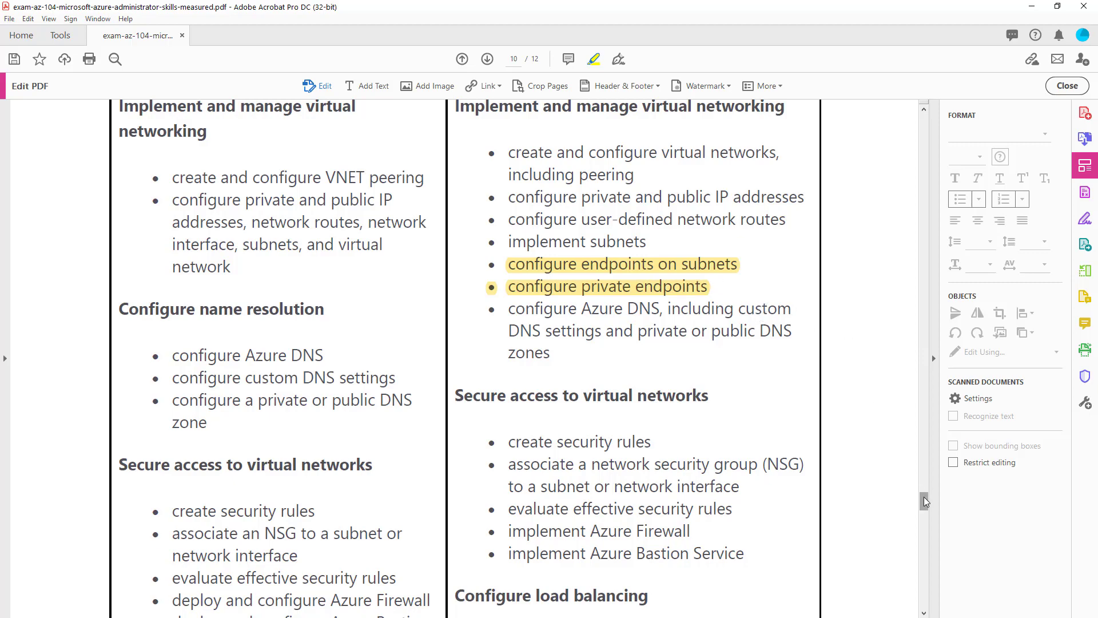
Scroll back to page 7's storage objectives with the replication and Azure Files highlights
scroll(down, 3)
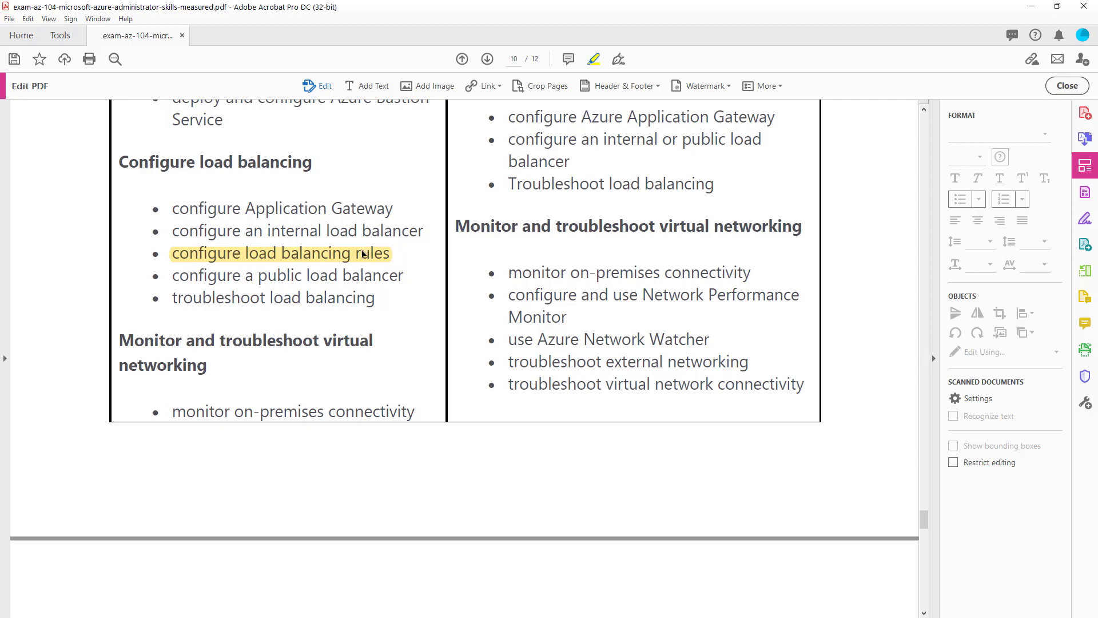
mouse_move(380, 260)
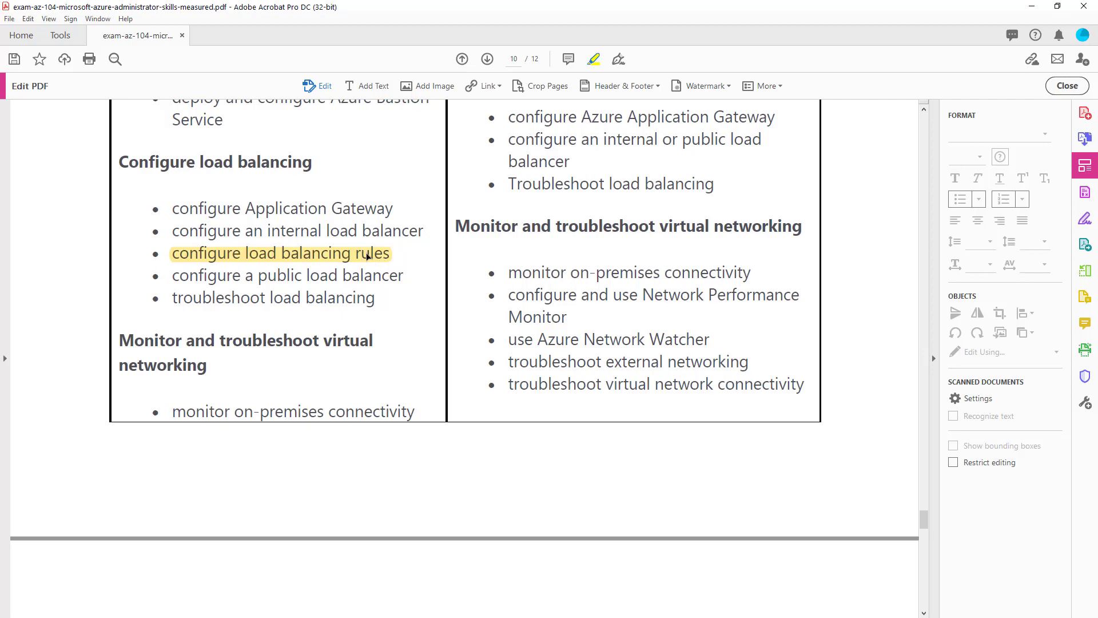
mouse_move(915, 506)
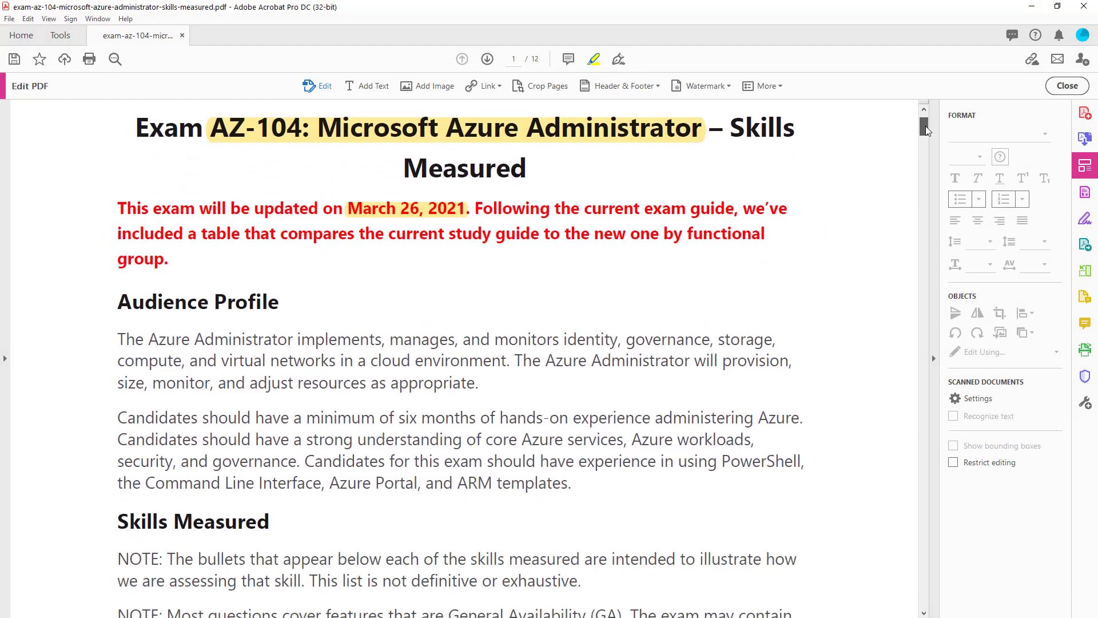
scroll(down, 3)
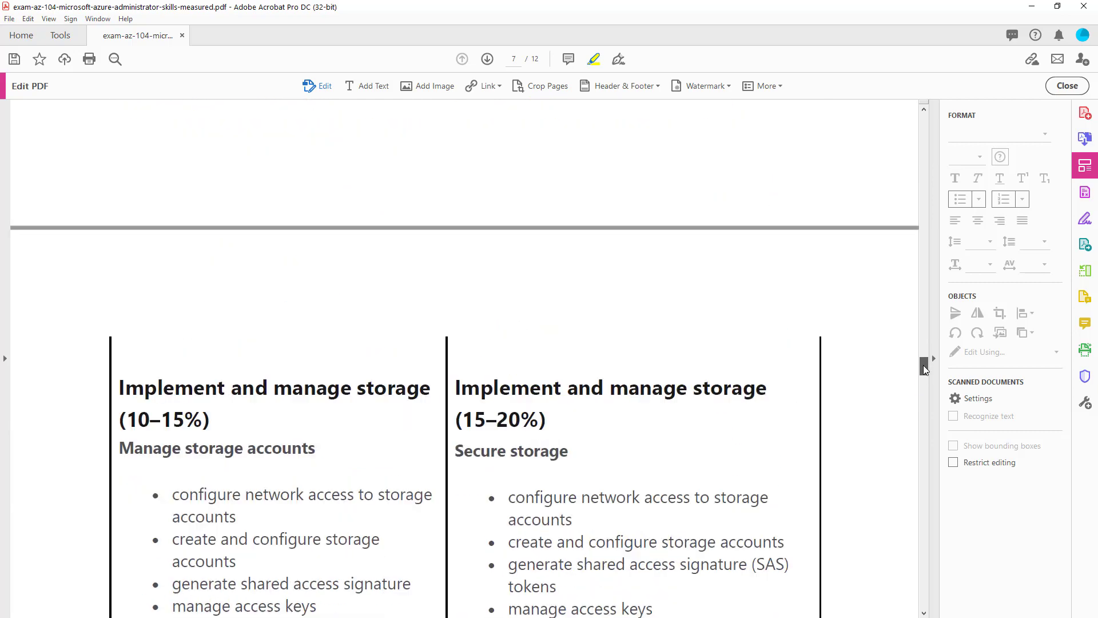
scroll(down, 3)
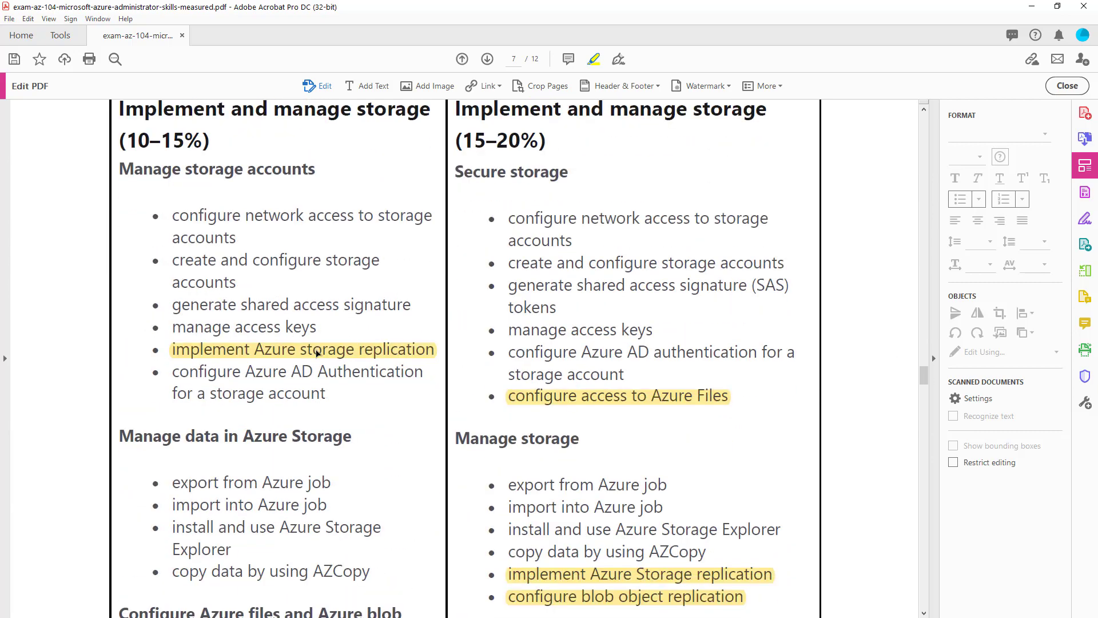
mouse_move(287, 382)
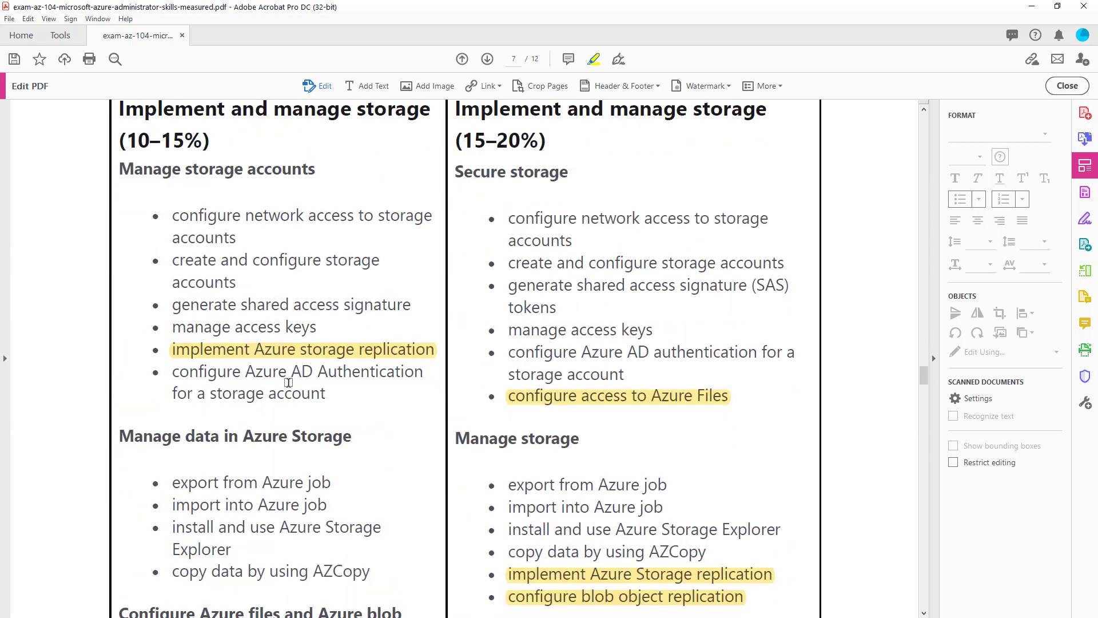